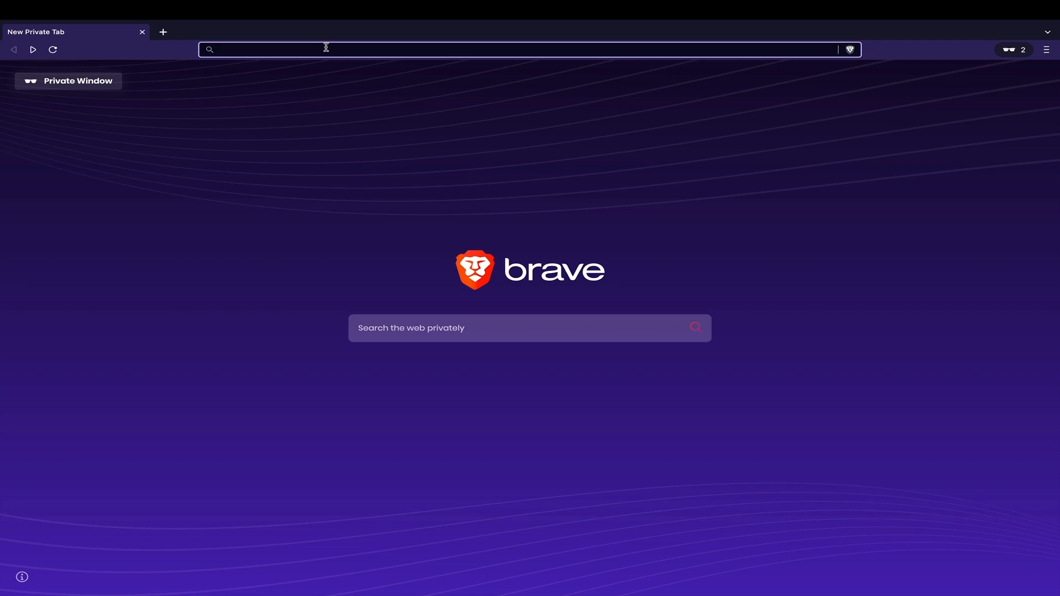
- Go to mcia.safsims.com in Brave to reach the SAFSIMS login page
type("mcia.safsims.com")
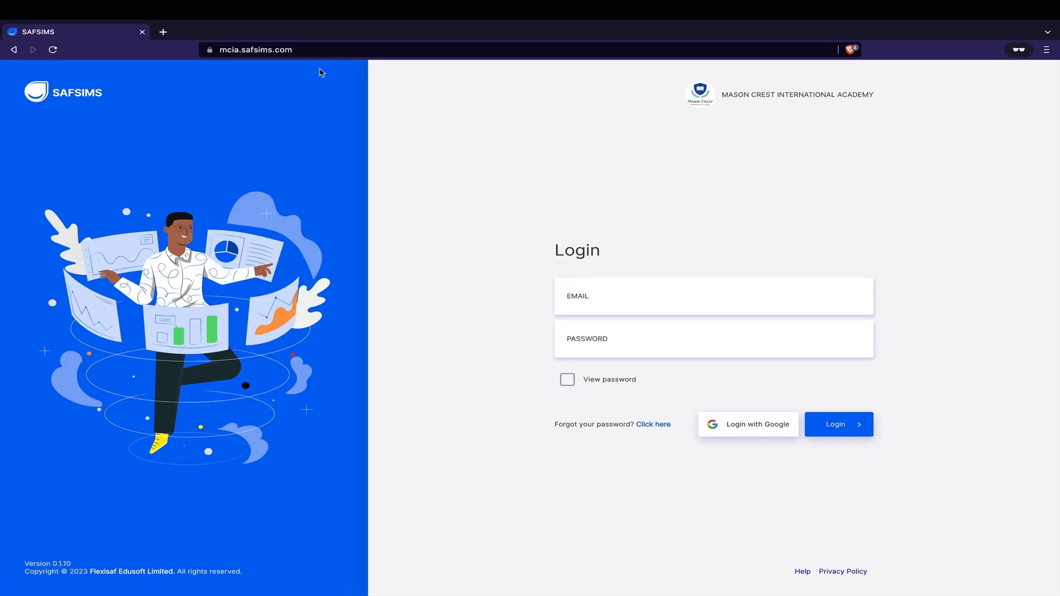
- Log in with the saved administrator email and password
type("eji")
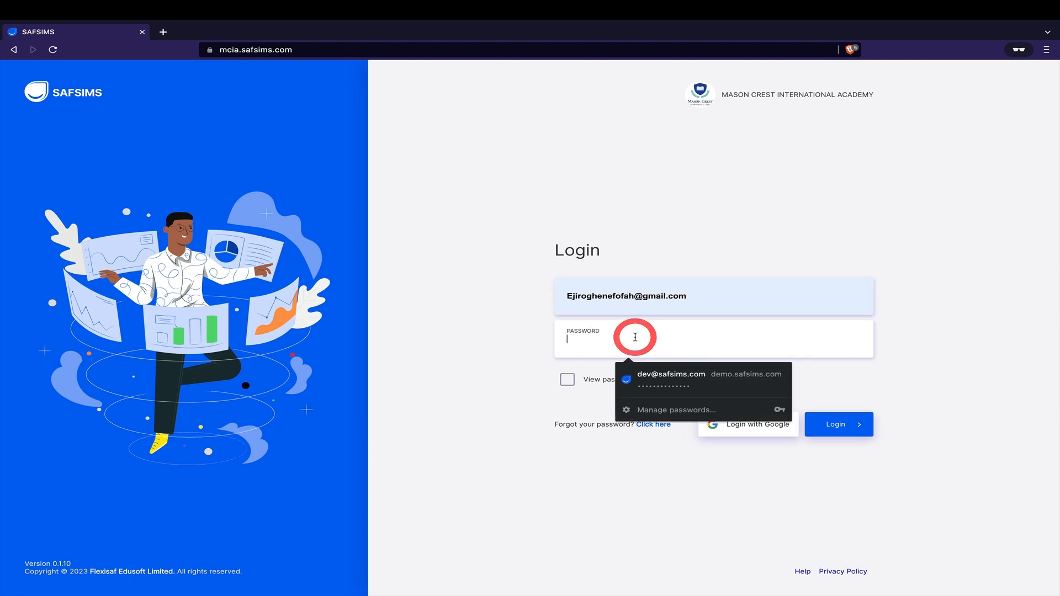
left_click(838, 424)
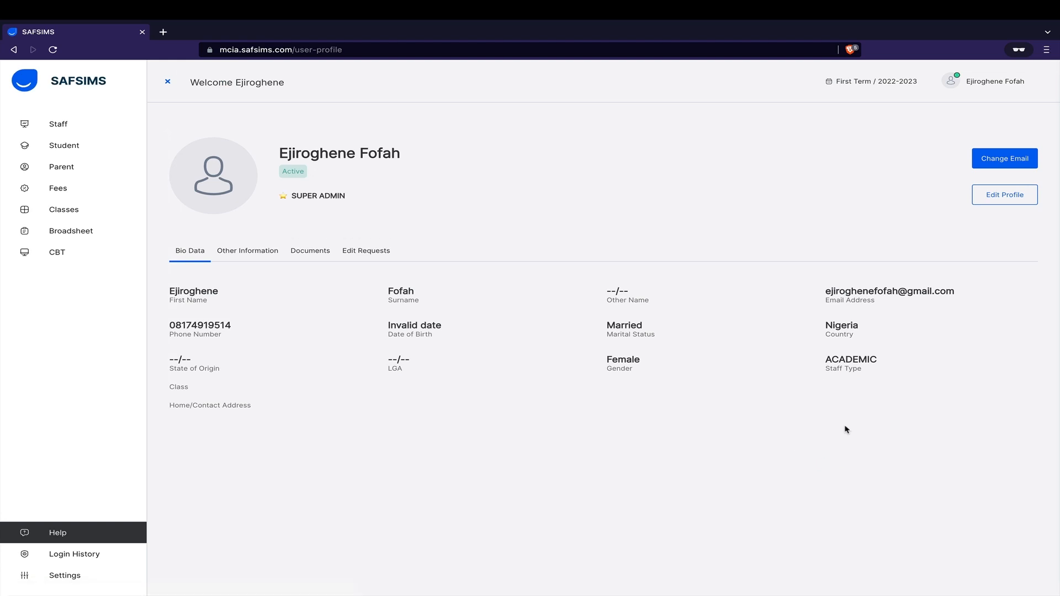
- Go to Settings, then Events & Notifications for First Term 2022-2023
left_click(64, 576)
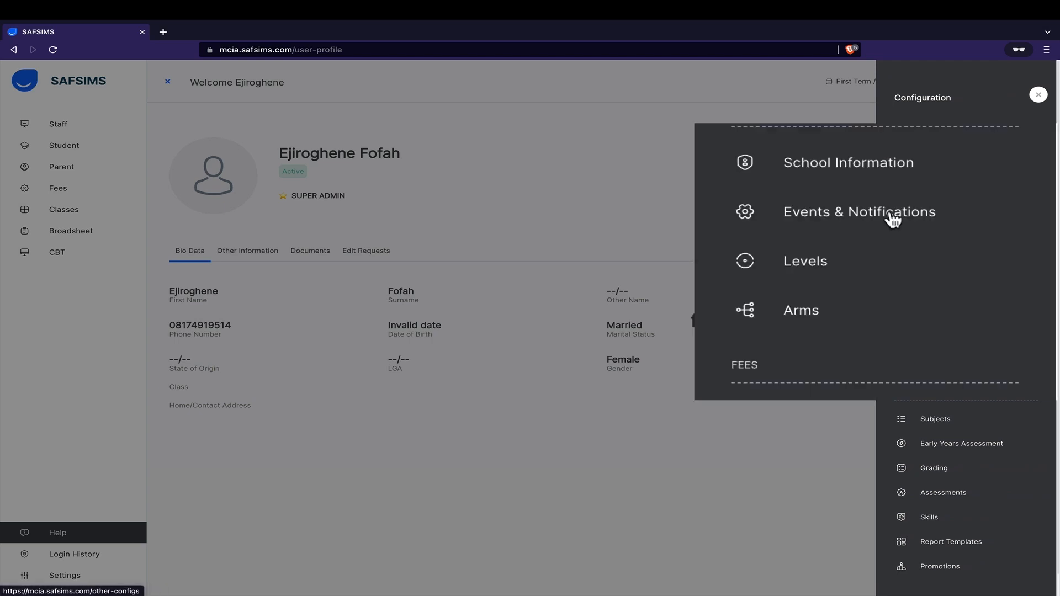
left_click(858, 212)
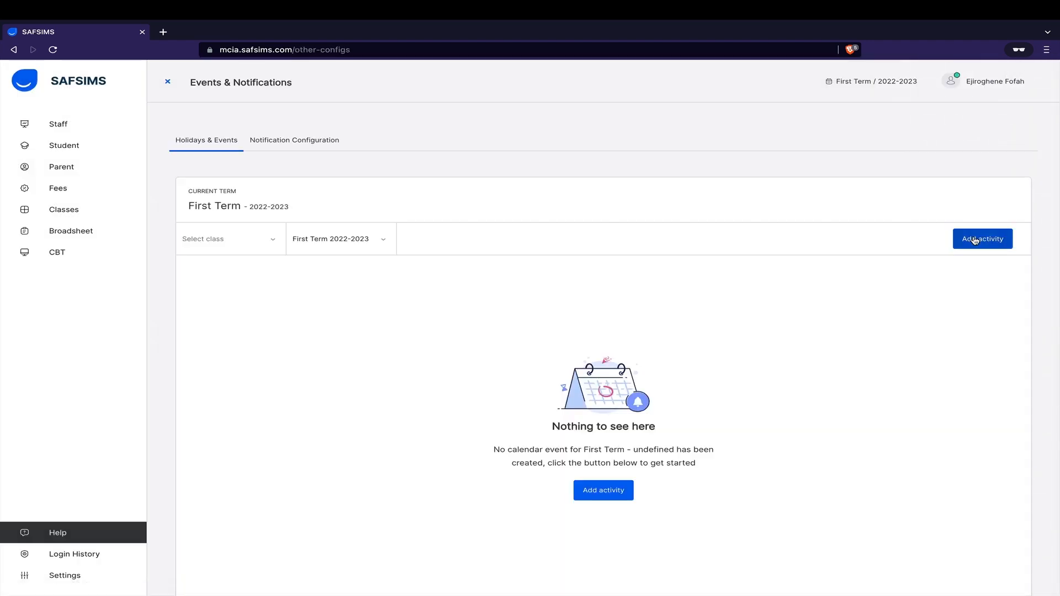
mouse_move(380, 165)
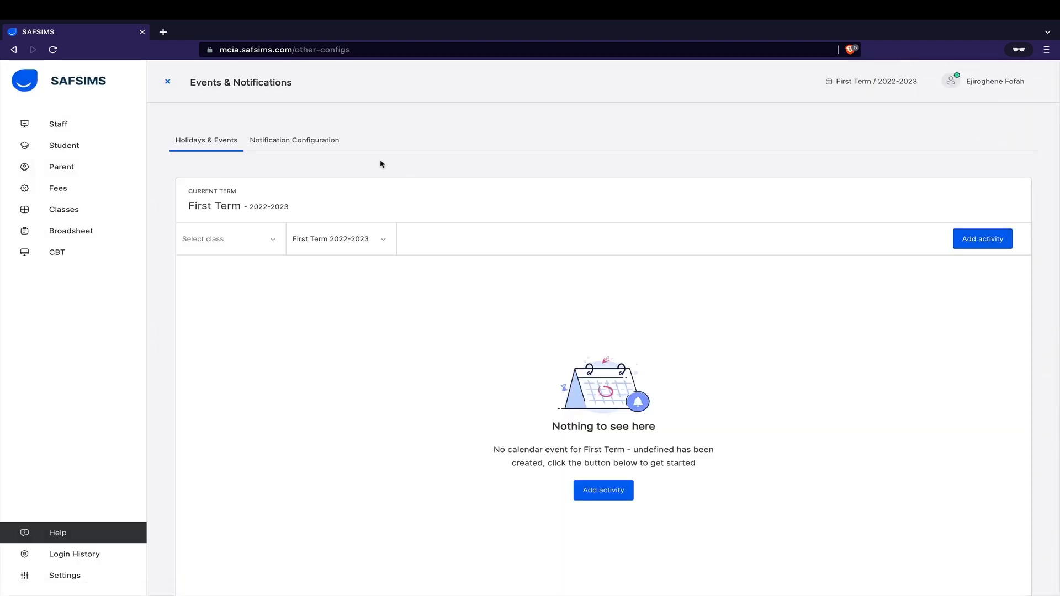
mouse_move(318, 144)
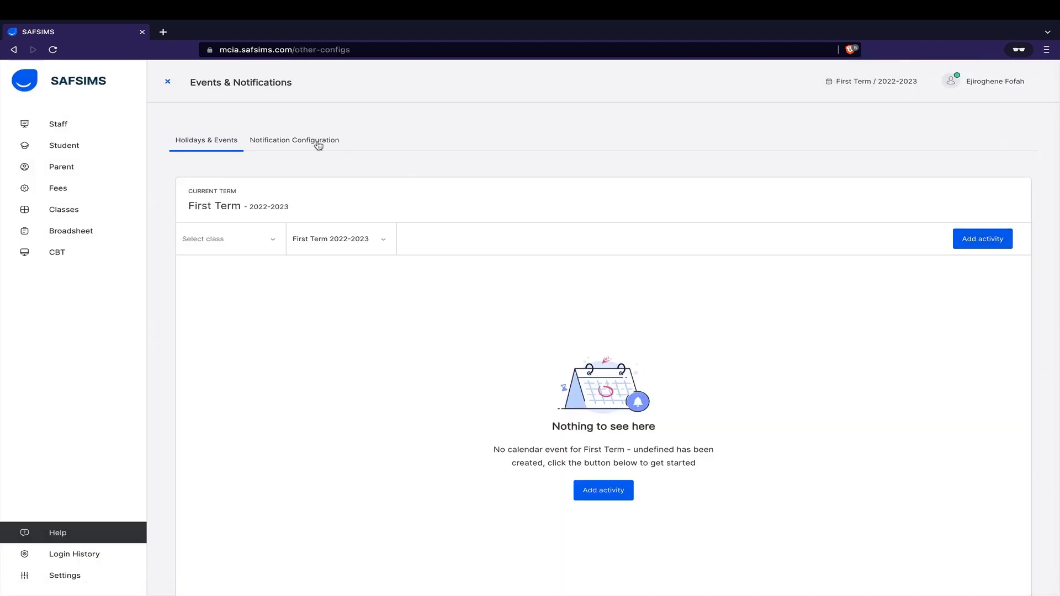
- Show the Notification Configuration section with its empty scheduled notifications list
left_click(295, 140)
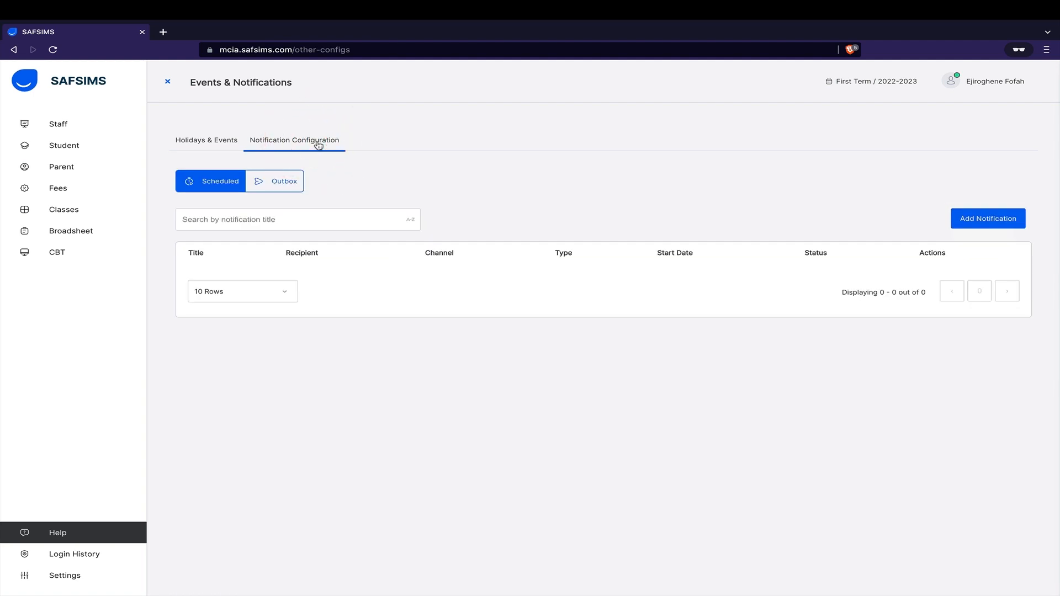
mouse_move(987, 218)
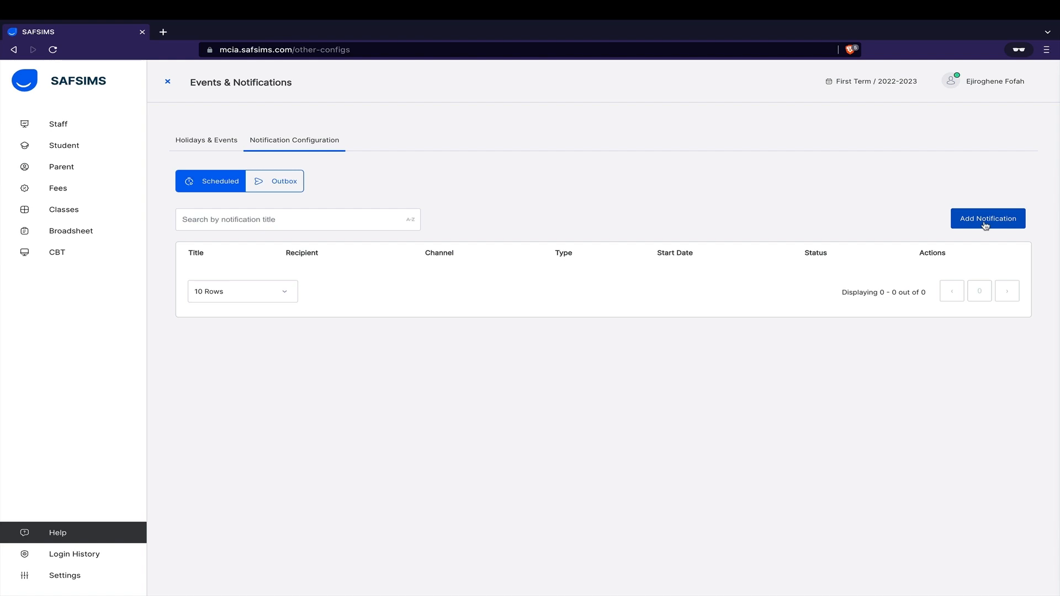
- Draft a new email notification using the SCHOOL FEES INVOICE template
left_click(987, 219)
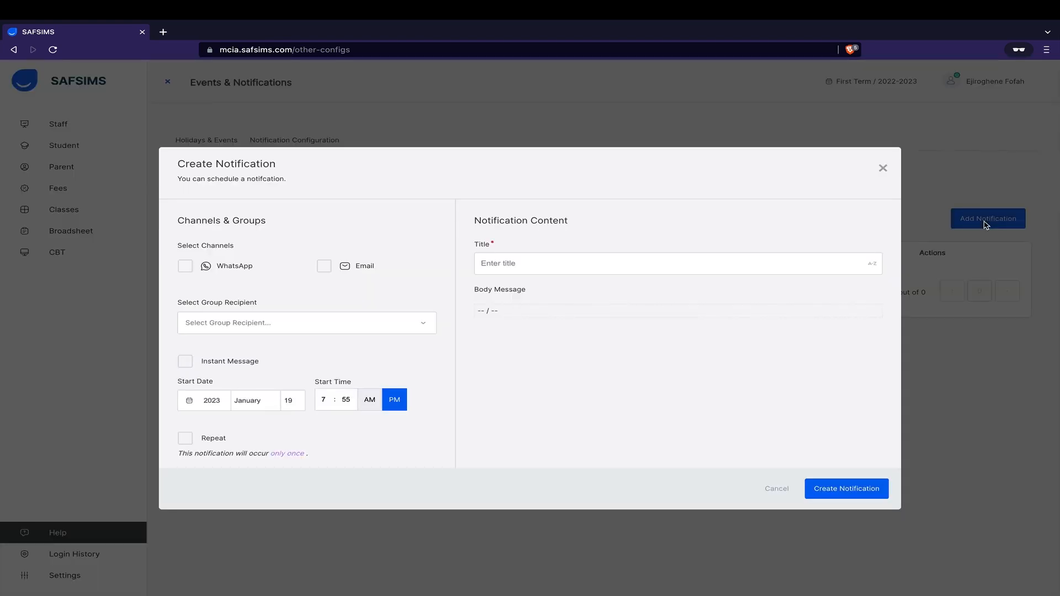
mouse_move(358, 271)
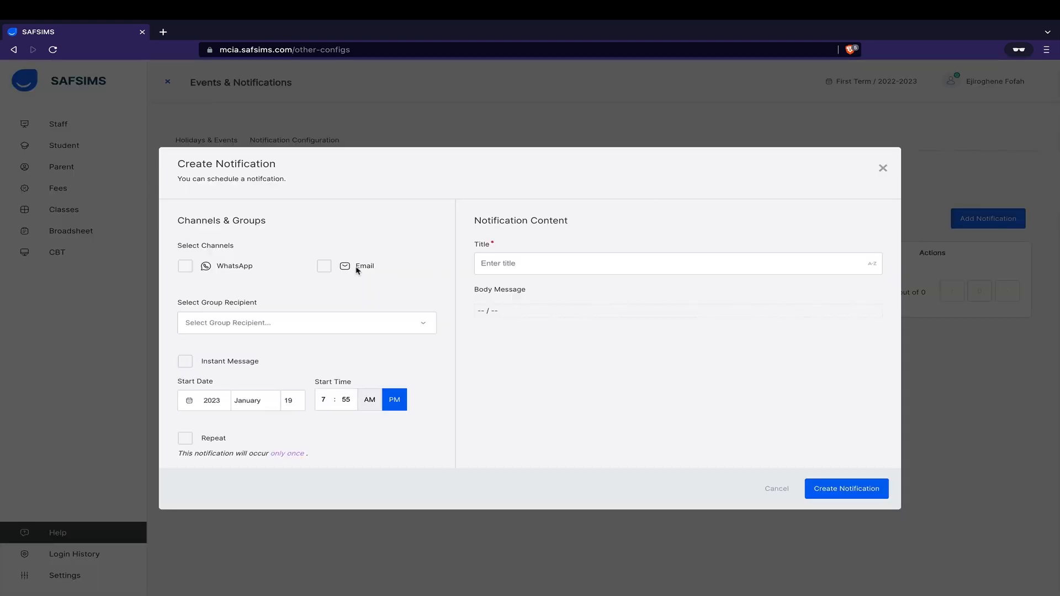
mouse_move(319, 292)
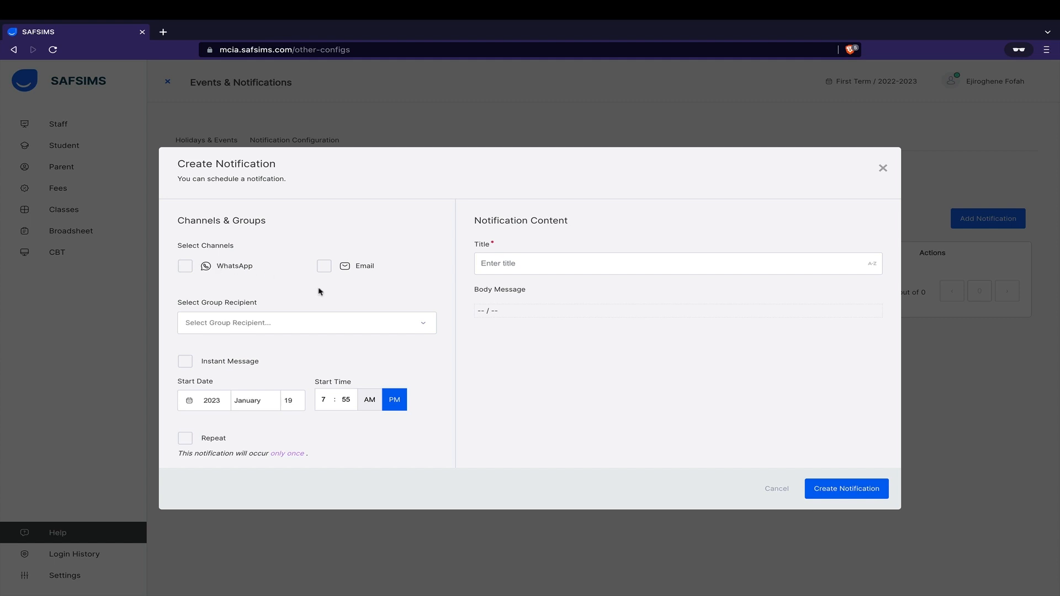
mouse_move(325, 266)
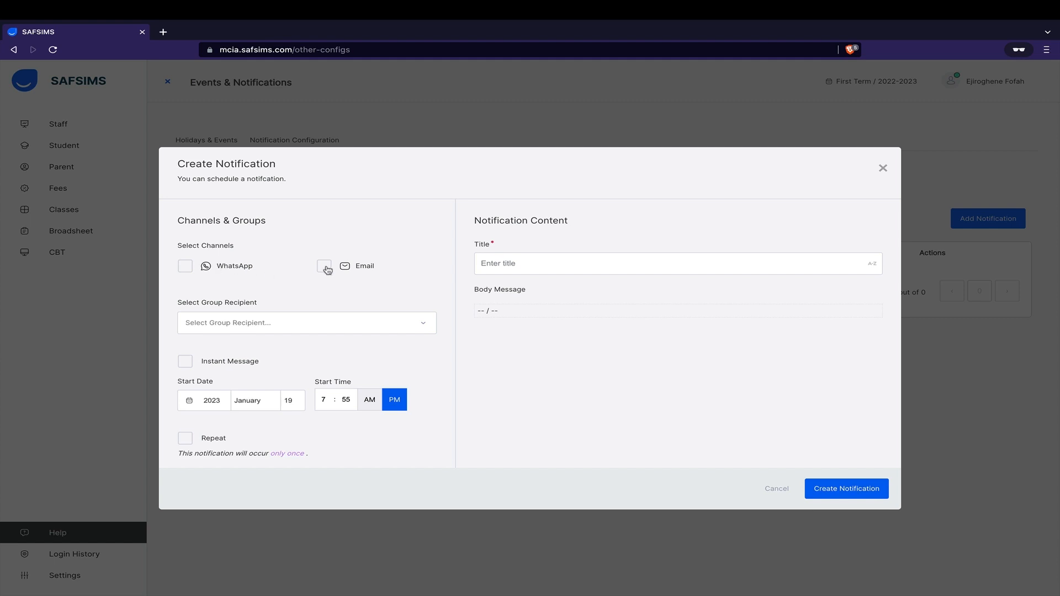
left_click(323, 266)
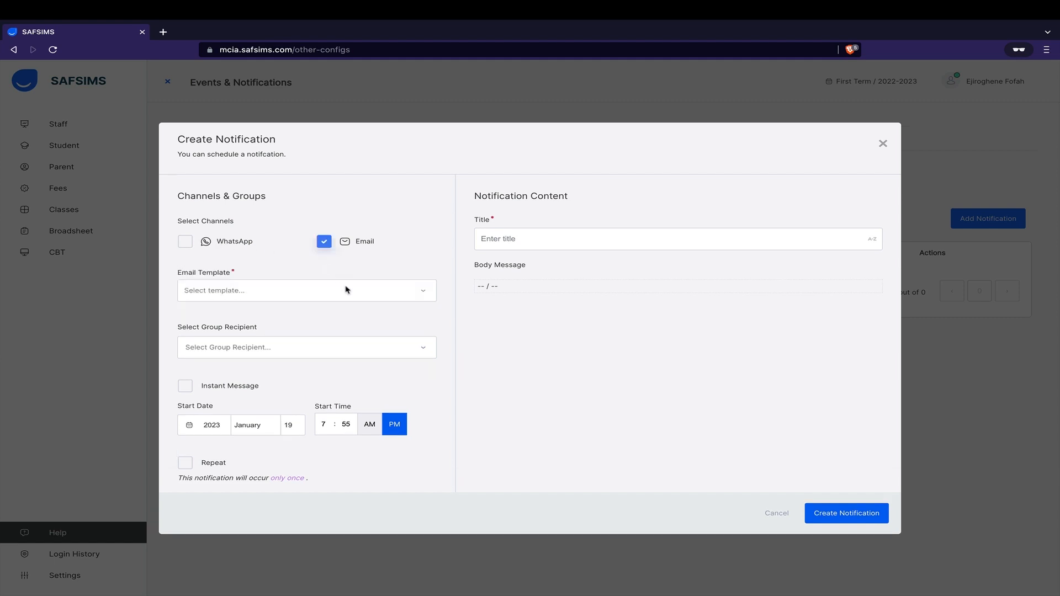
left_click(306, 290)
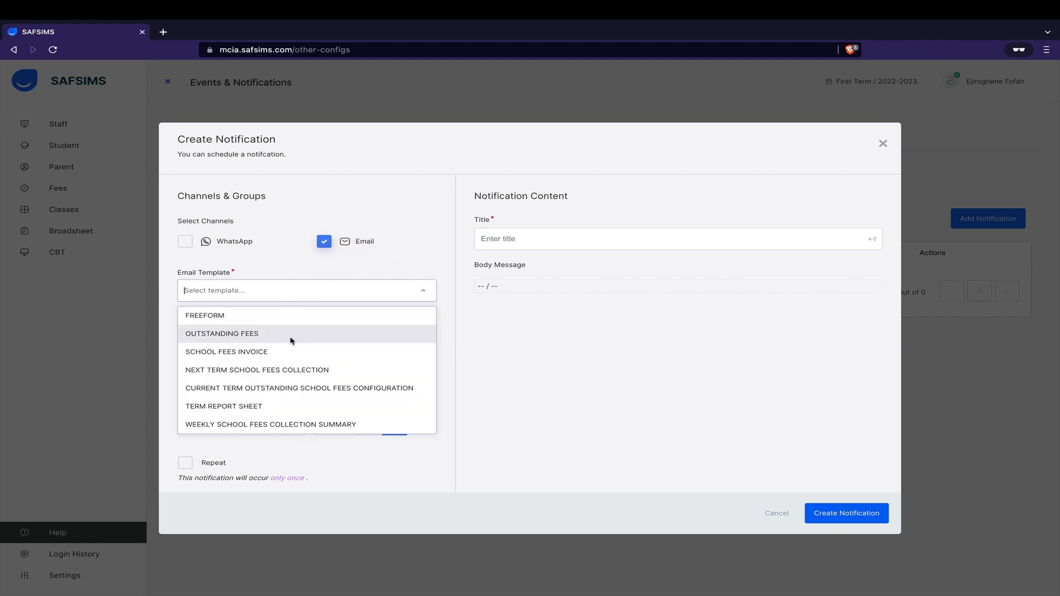
left_click(227, 352)
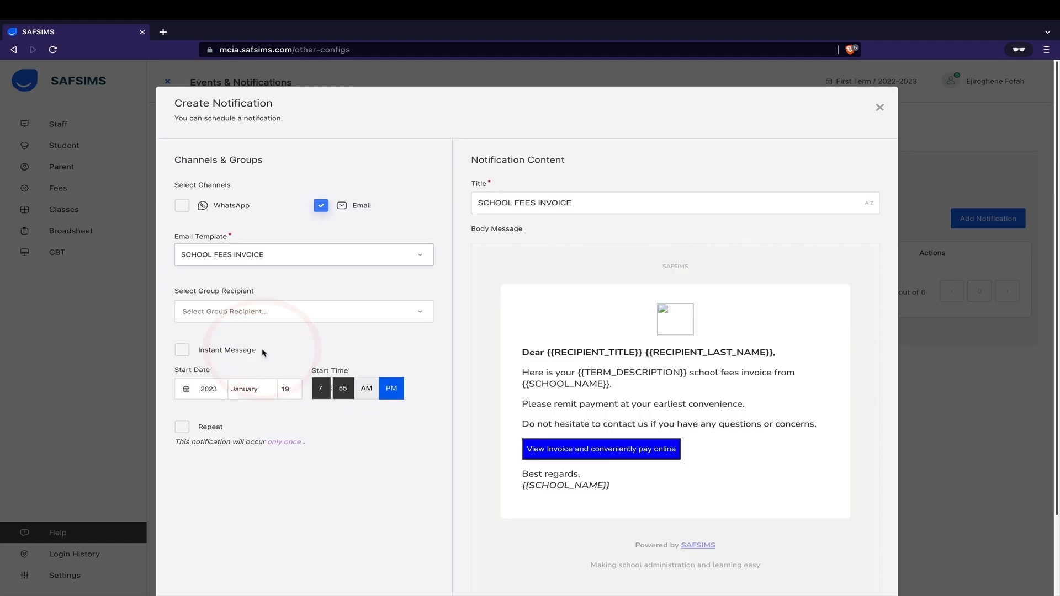
mouse_move(284, 319)
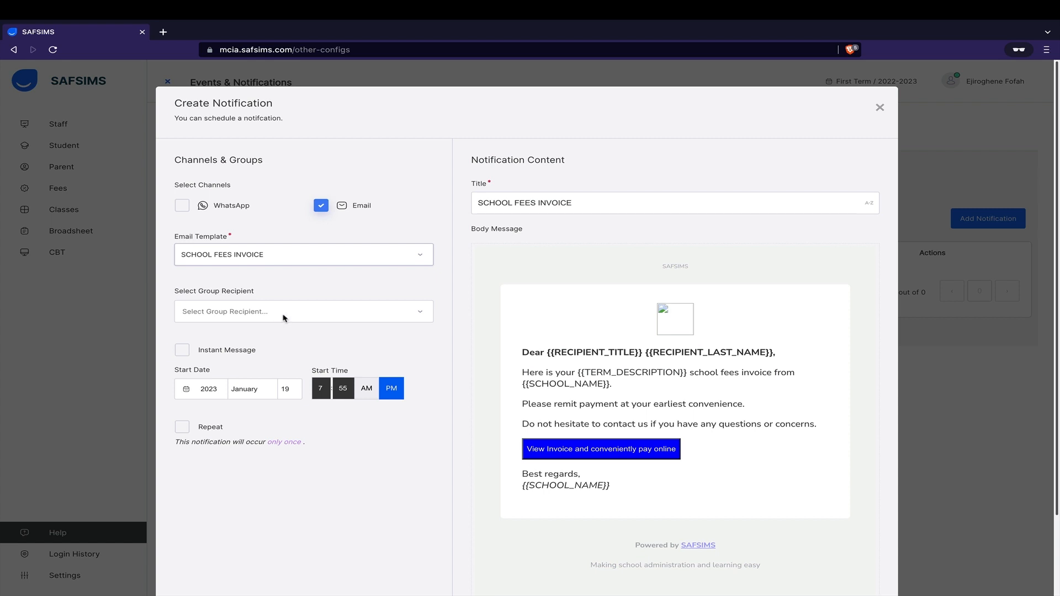
- Send to ALL_PARENTS as an instant message and create the notification
left_click(303, 311)
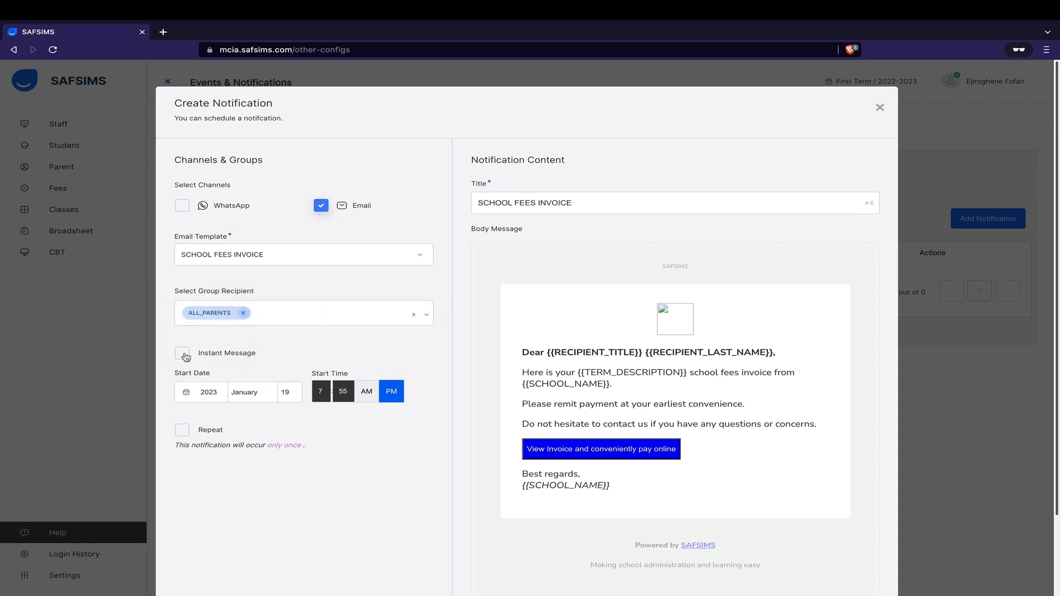
left_click(181, 354)
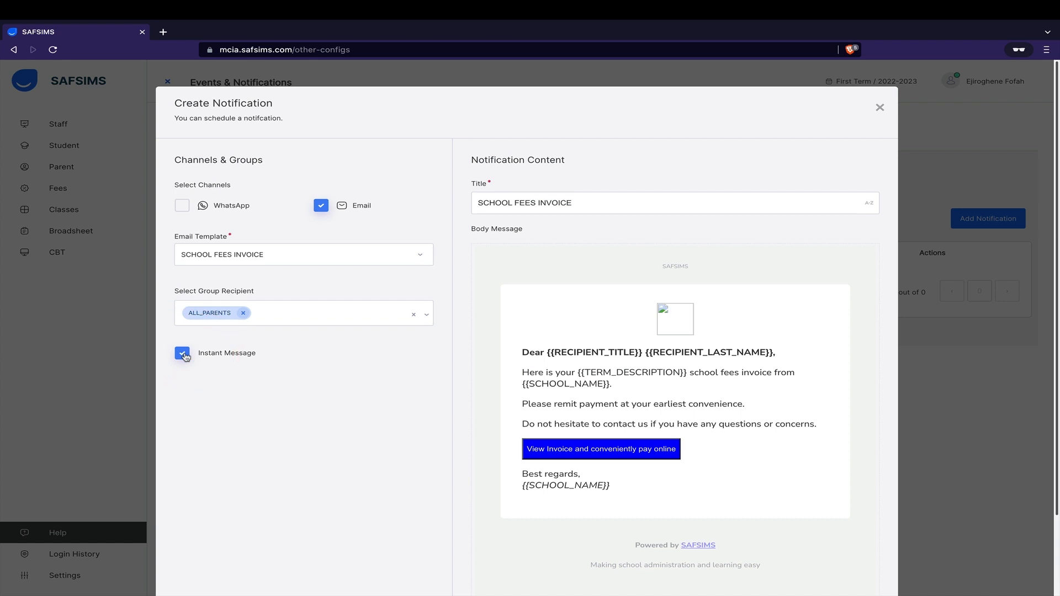
scroll("down", 3)
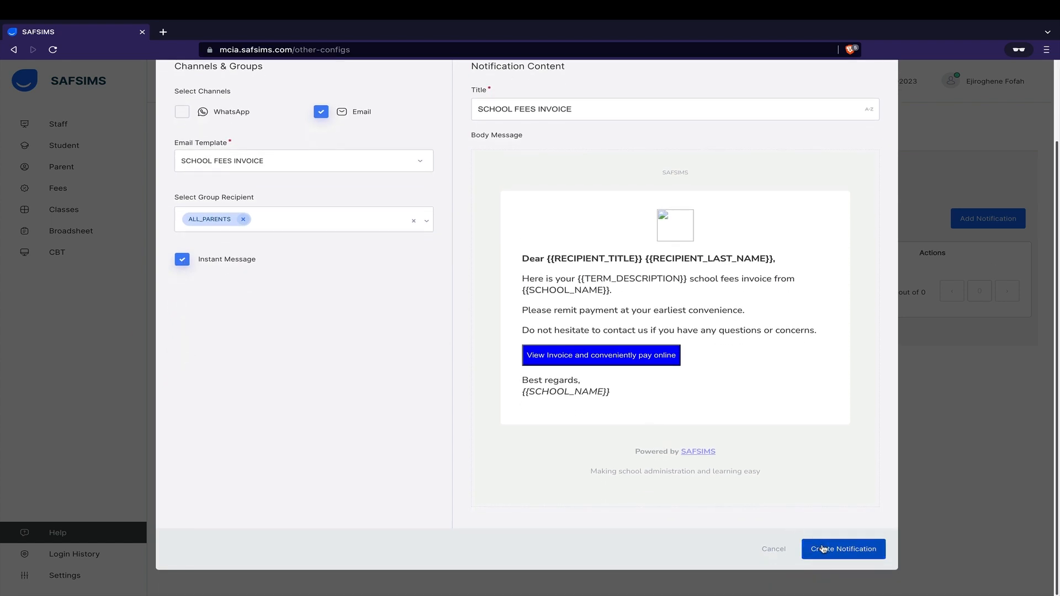
left_click(844, 548)
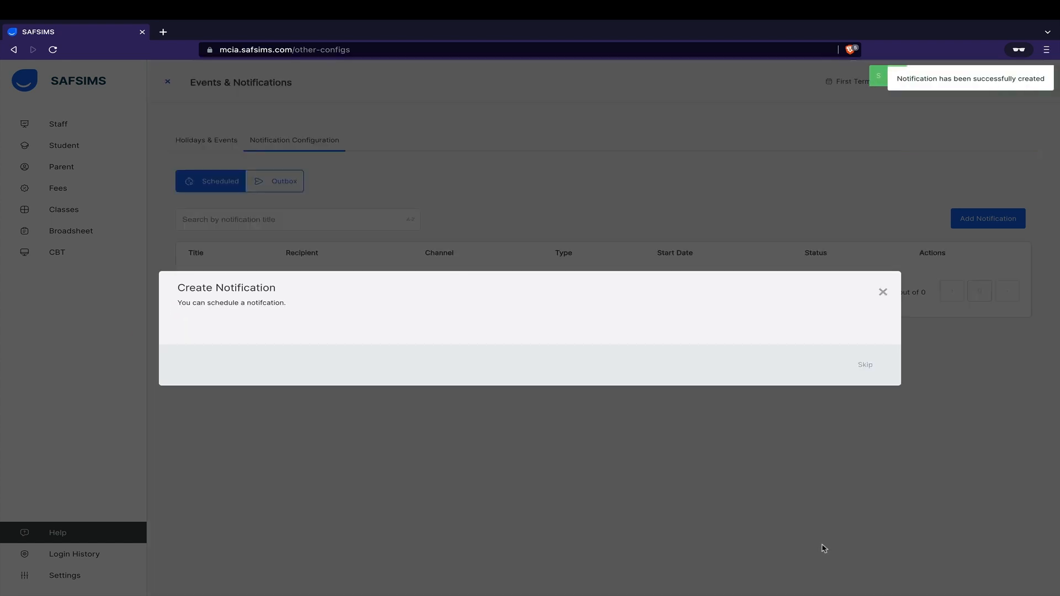